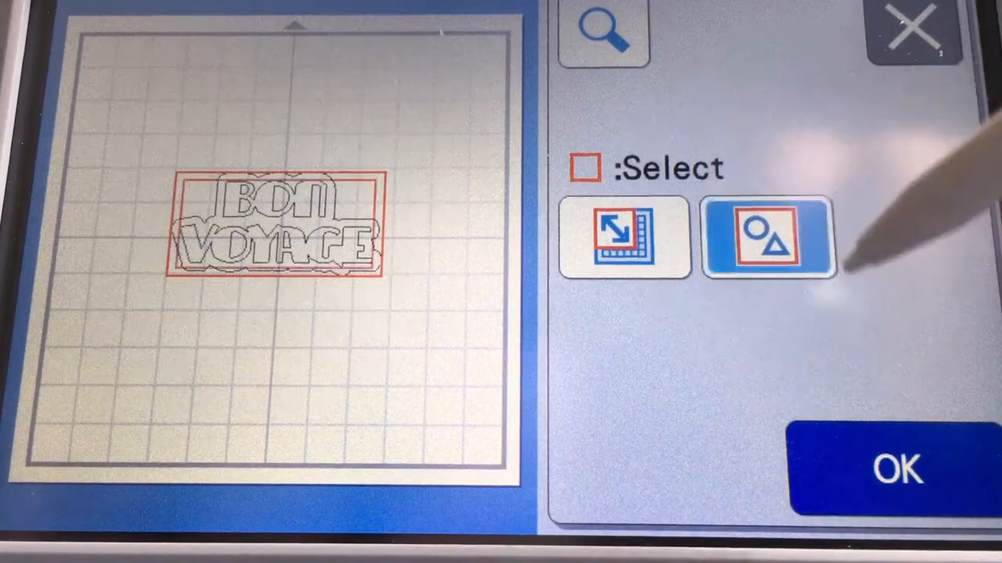
Select the BON VOYAGE text with its outline and bring up Object Edit.
click(768, 237)
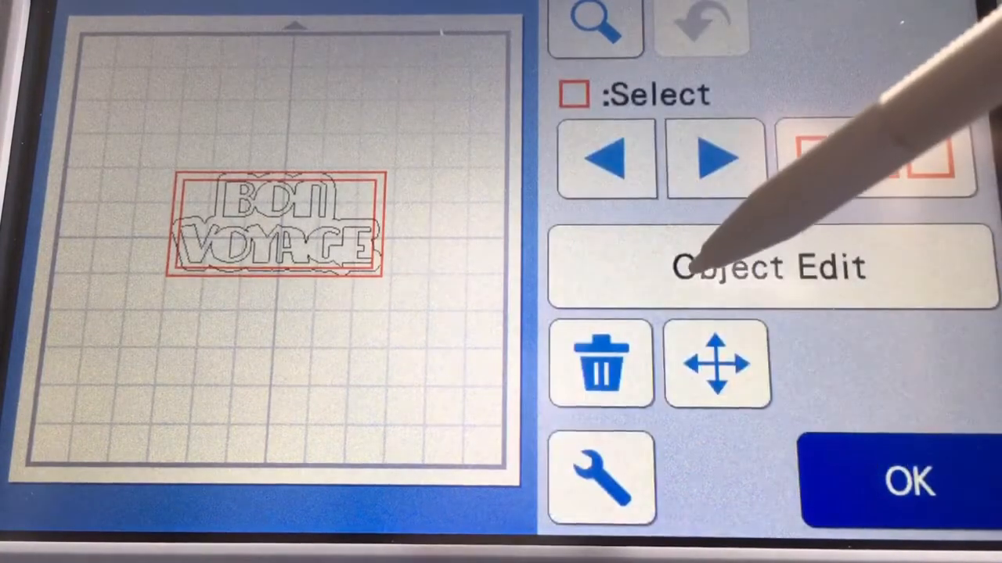
click(774, 266)
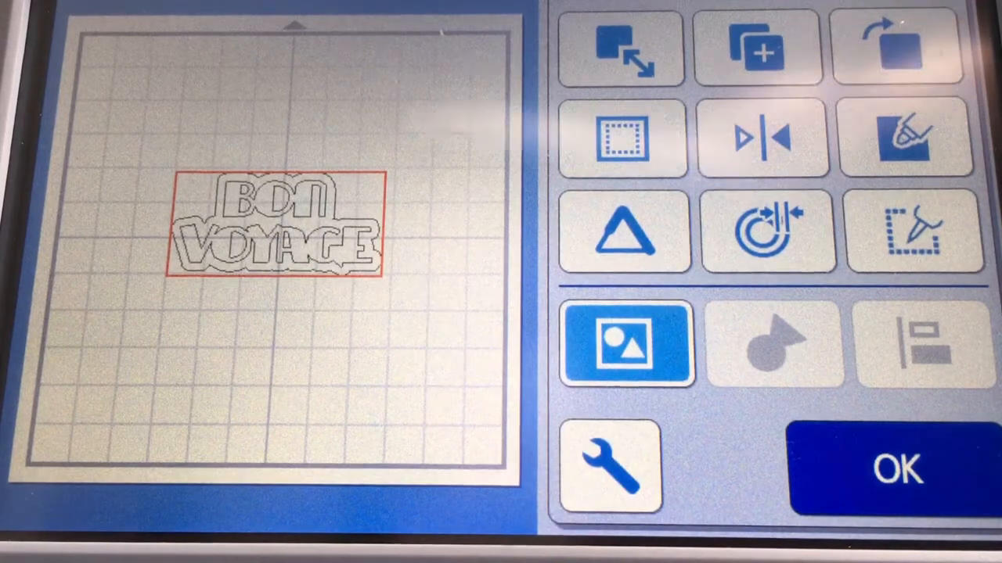
Drag the grouped design to the top-left, then top-right, then reposition it on the mat.
drag(274, 231, 188, 110)
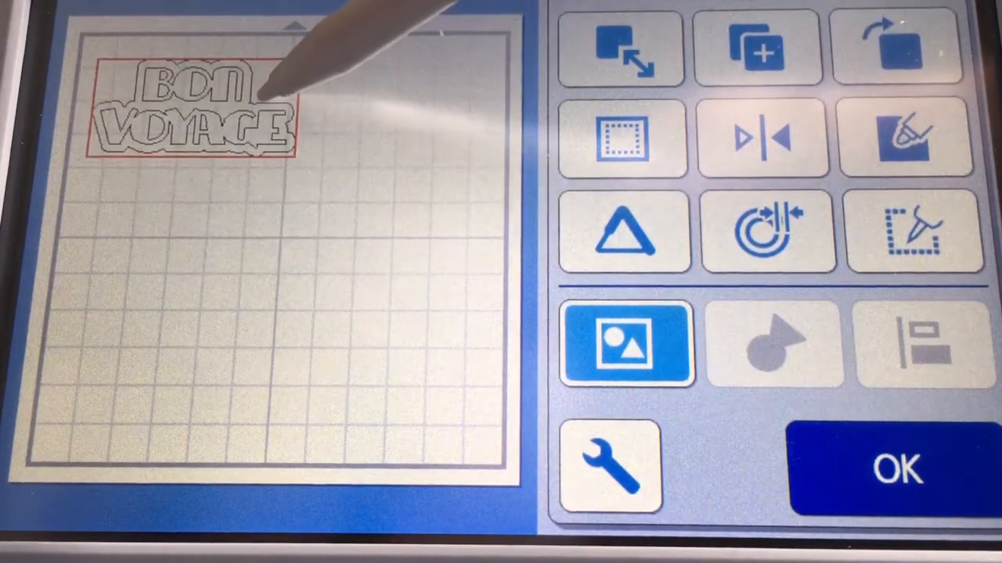
drag(196, 102, 383, 102)
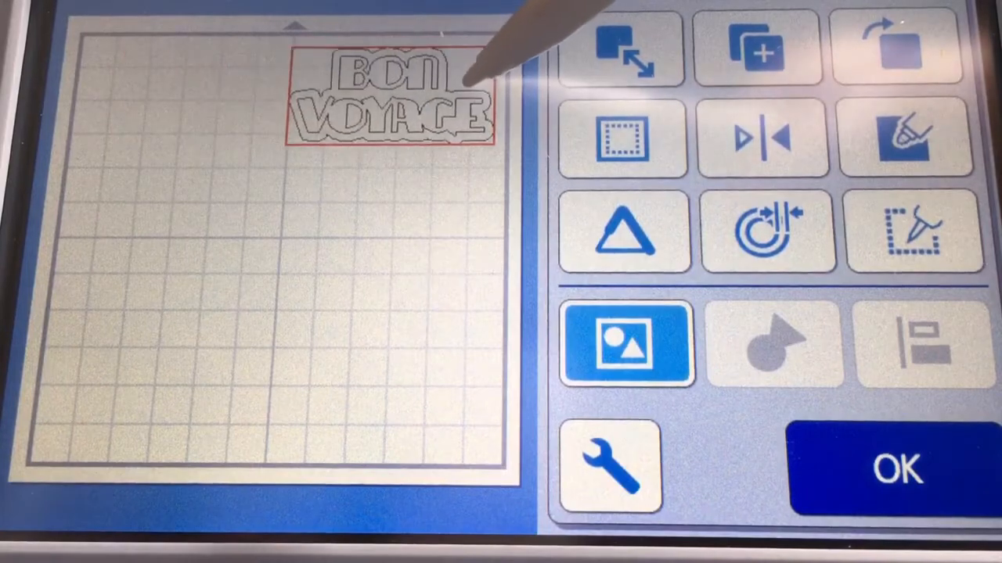
drag(391, 94, 231, 293)
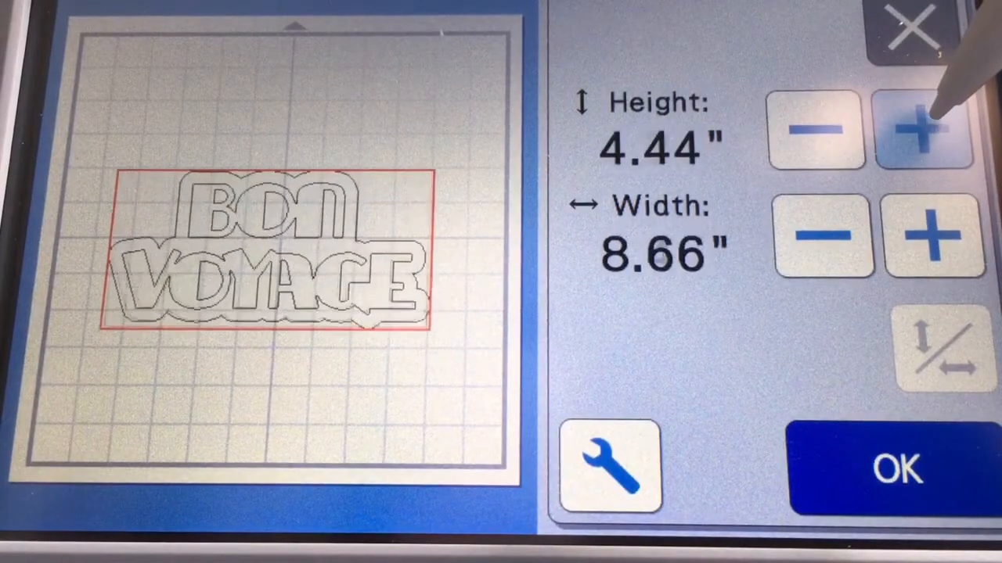
Enlarge the design to 8.66" by 4.44" and ungroup the text from its outline.
click(922, 130)
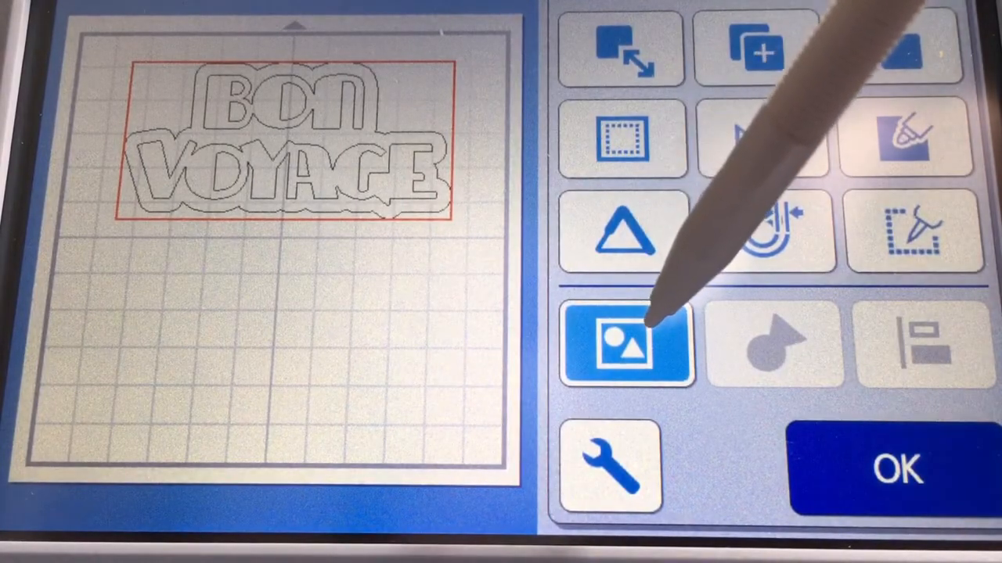
click(626, 345)
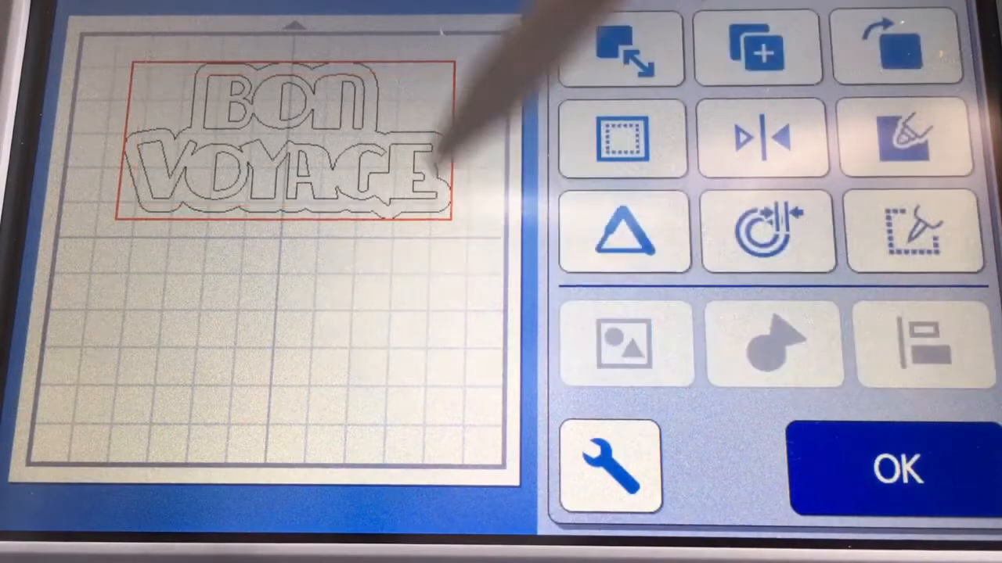